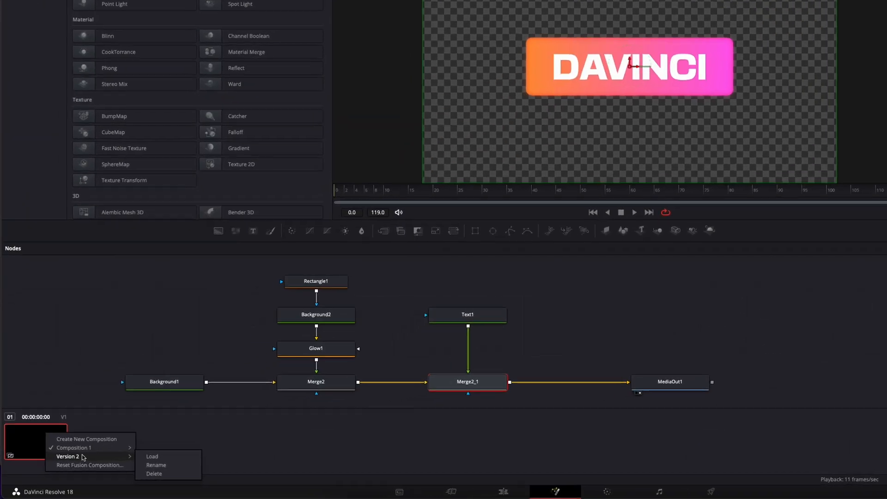
- Dismiss the Version 2 composition menu and return to the DAVINCI button's node graph
{"action": "left_click", "coordinate": [152, 456]}
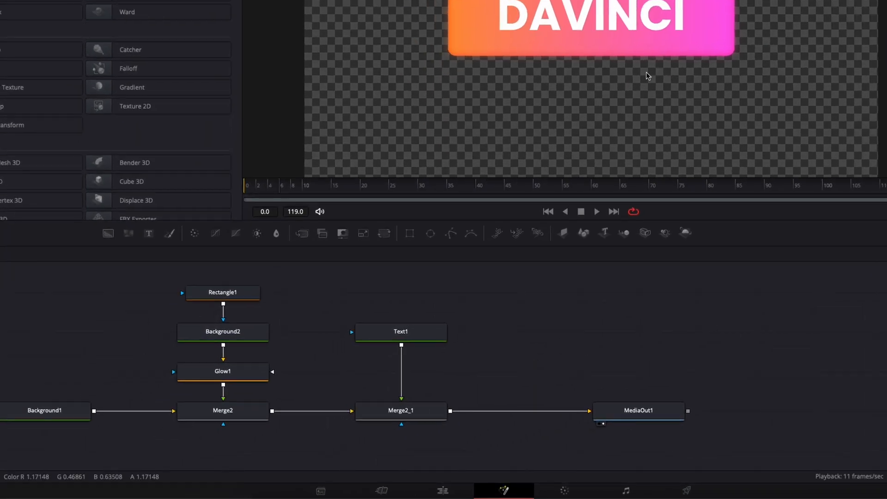
{"action": "mouse_move", "coordinate": [268, 189]}
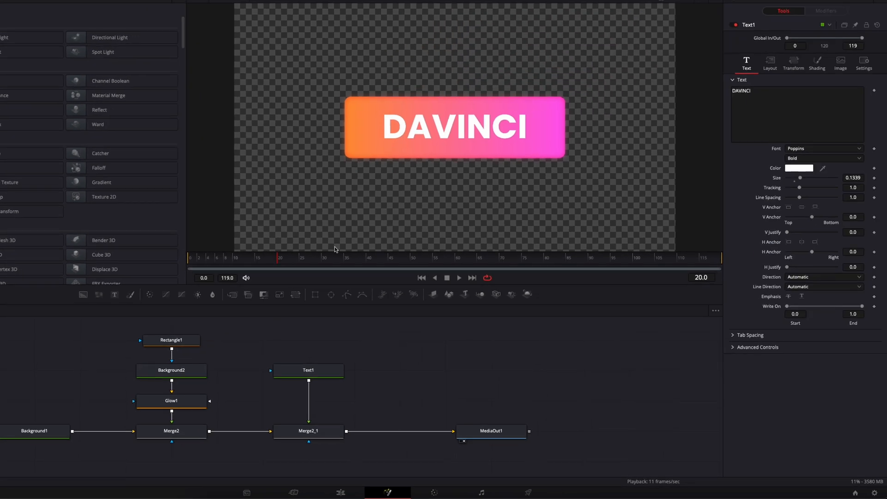
{"action": "mouse_move", "coordinate": [483, 194]}
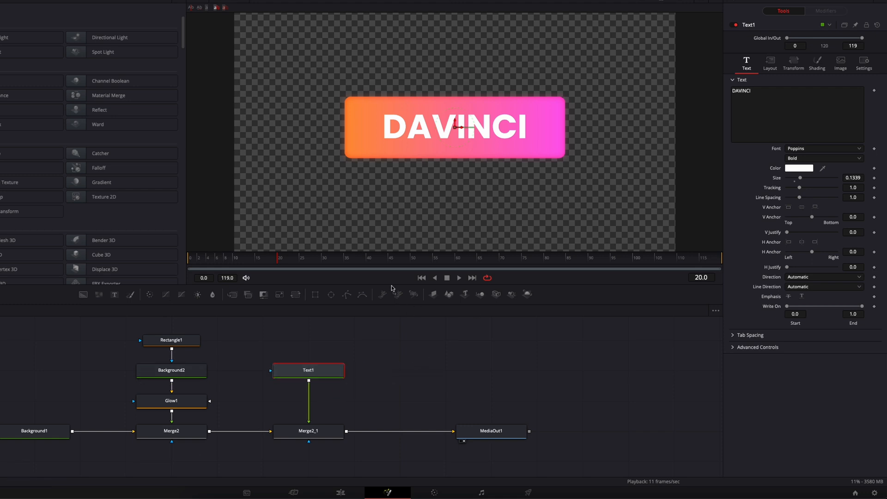
{"action": "mouse_move", "coordinate": [556, 202]}
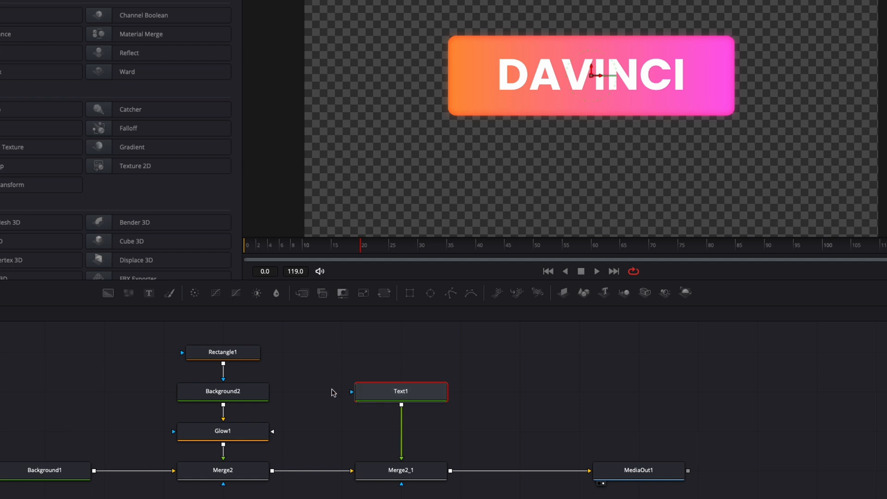
{"action": "mouse_move", "coordinate": [320, 358]}
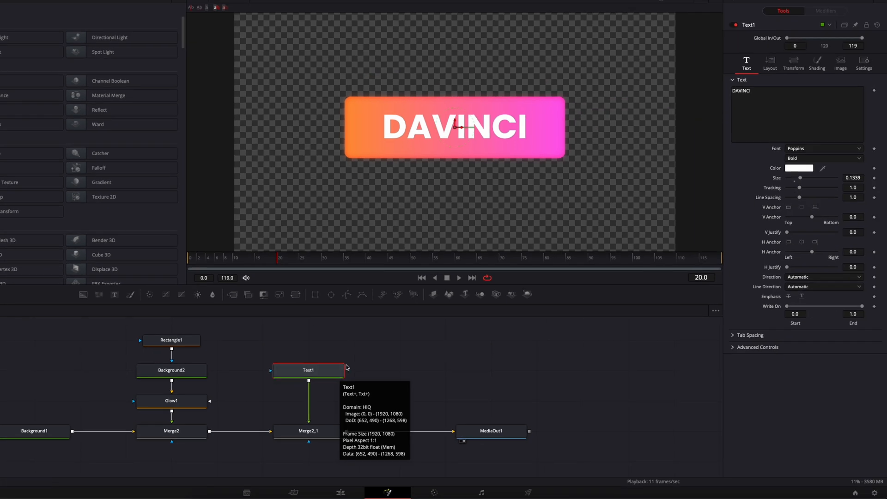
{"action": "mouse_move", "coordinate": [421, 201]}
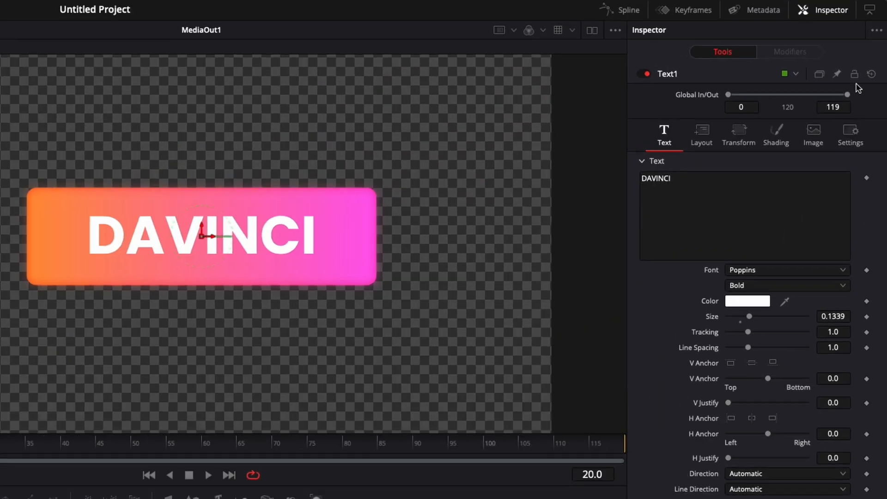
- Create Text1 version 2 using the Basement Grotesque Black font
{"action": "left_click", "coordinate": [818, 74]}
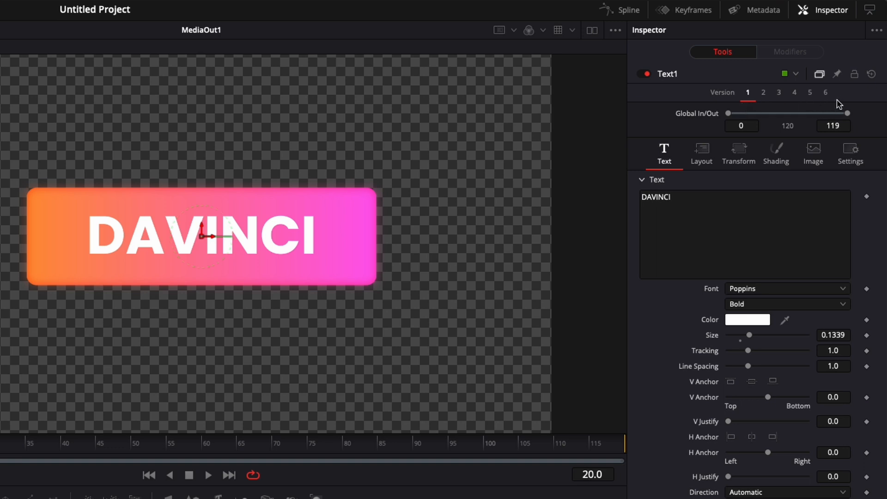
{"action": "mouse_move", "coordinate": [765, 96]}
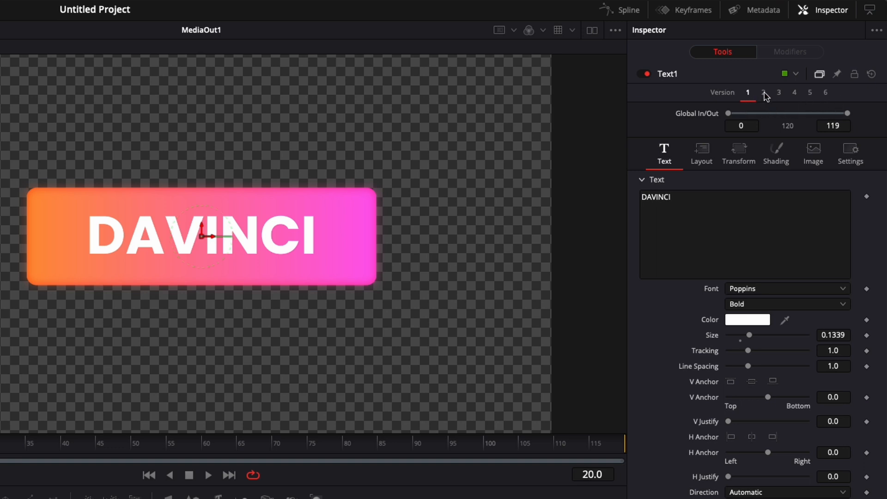
{"action": "left_click", "coordinate": [763, 93]}
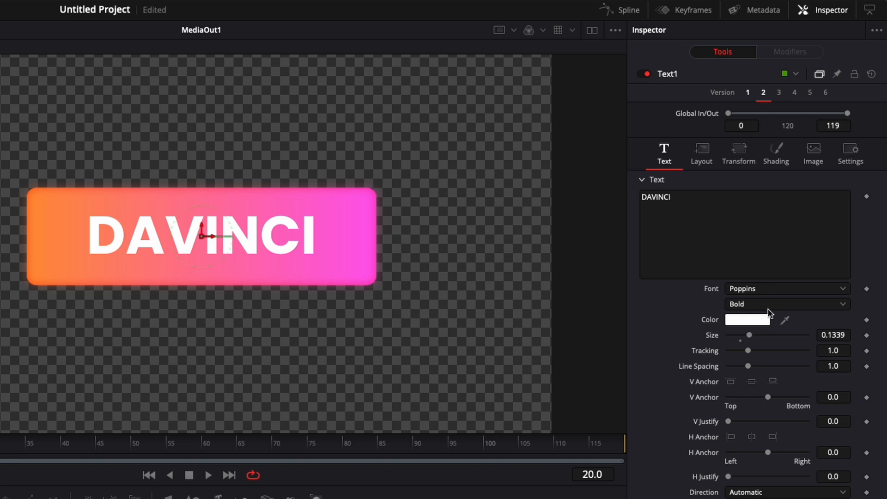
{"action": "left_click", "coordinate": [787, 288]}
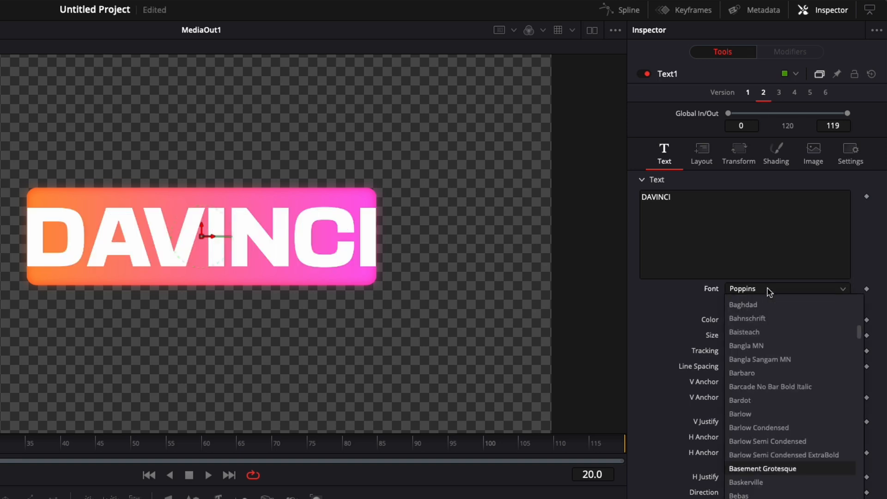
{"action": "left_click", "coordinate": [763, 468]}
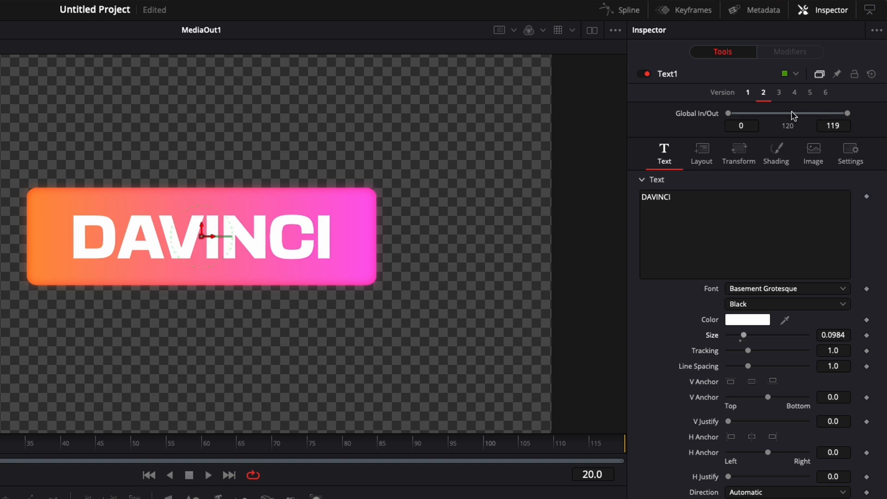
- Toggle between Poppins Bold version 1 and Basement Grotesque version 2, ending on version 2
{"action": "left_click", "coordinate": [747, 92]}
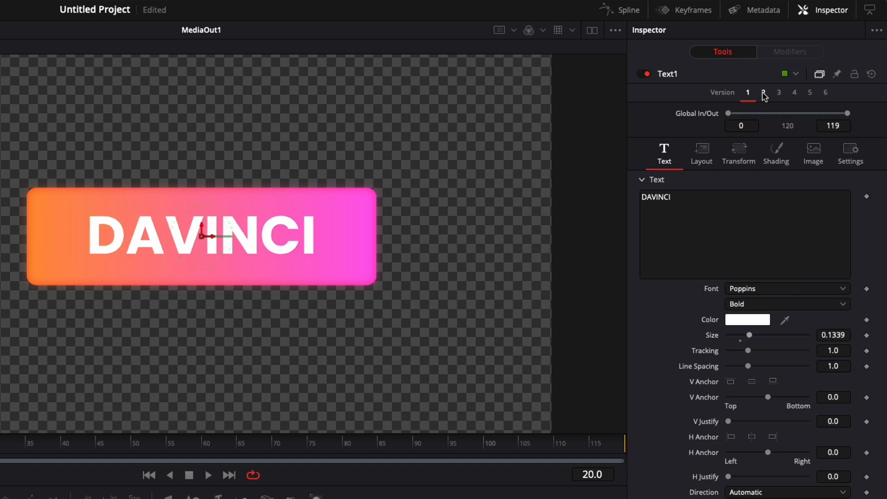
{"action": "left_click", "coordinate": [786, 287]}
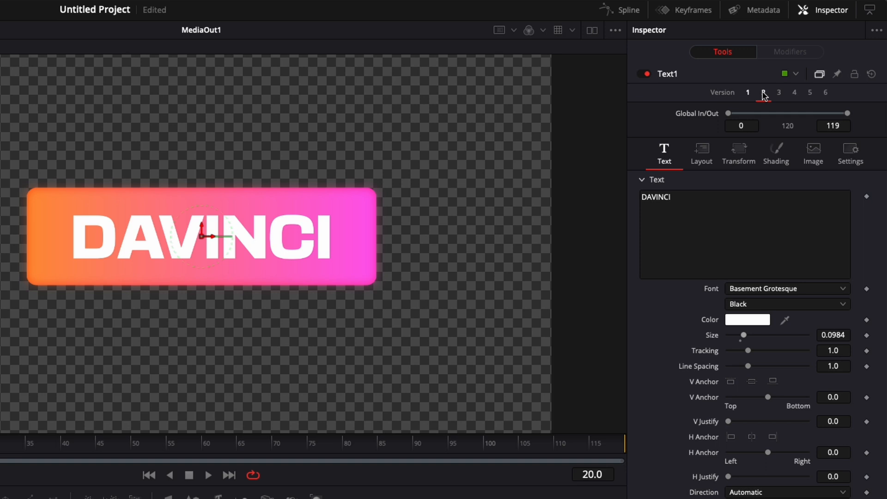
{"action": "left_click", "coordinate": [763, 93]}
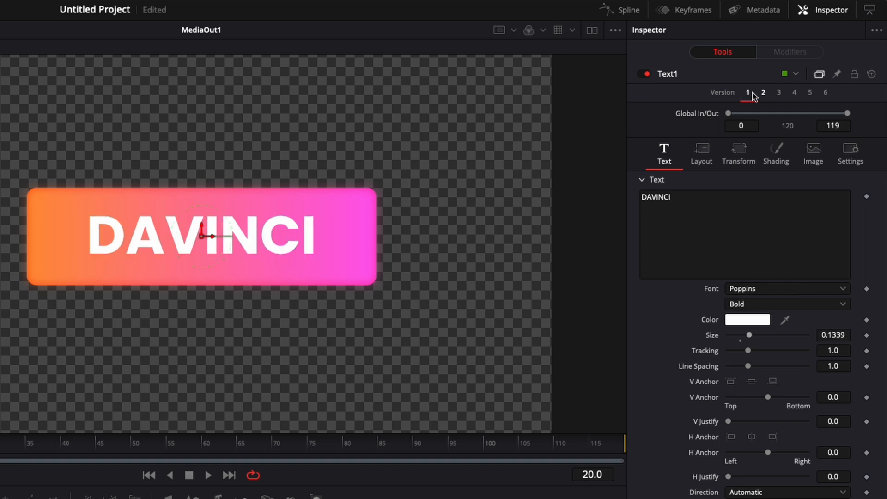
{"action": "left_click", "coordinate": [763, 92]}
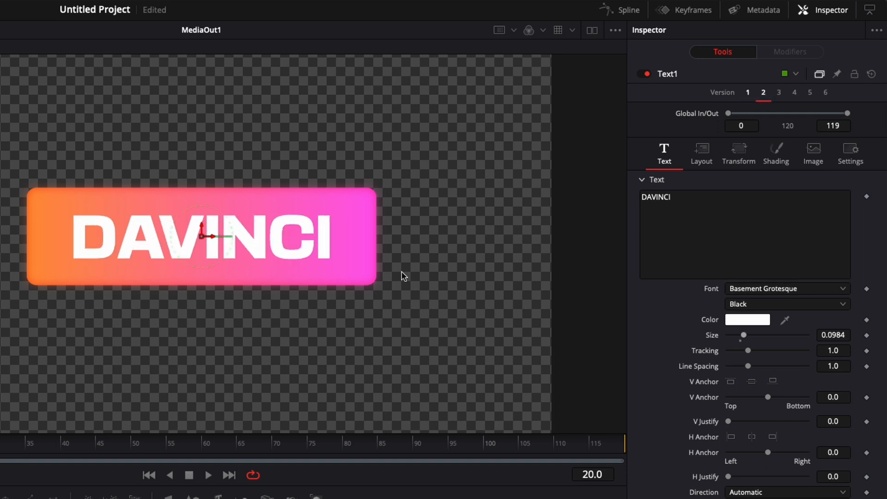
{"action": "mouse_move", "coordinate": [247, 338]}
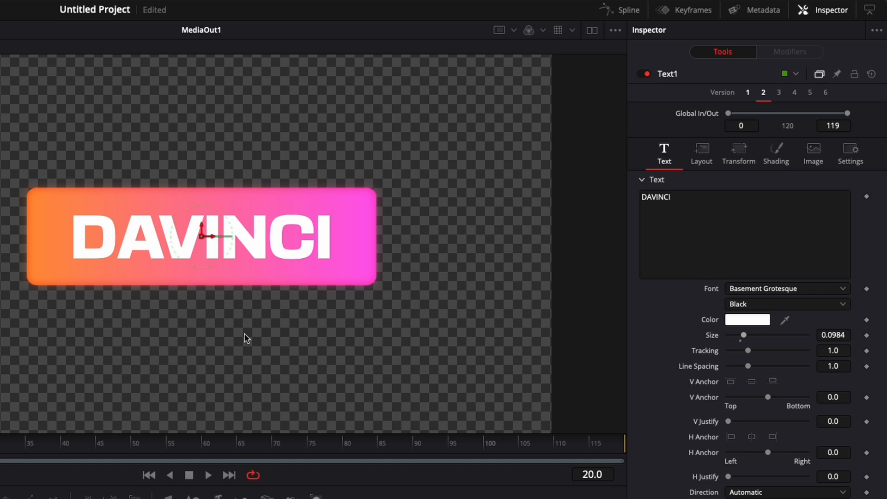
{"action": "mouse_move", "coordinate": [197, 333]}
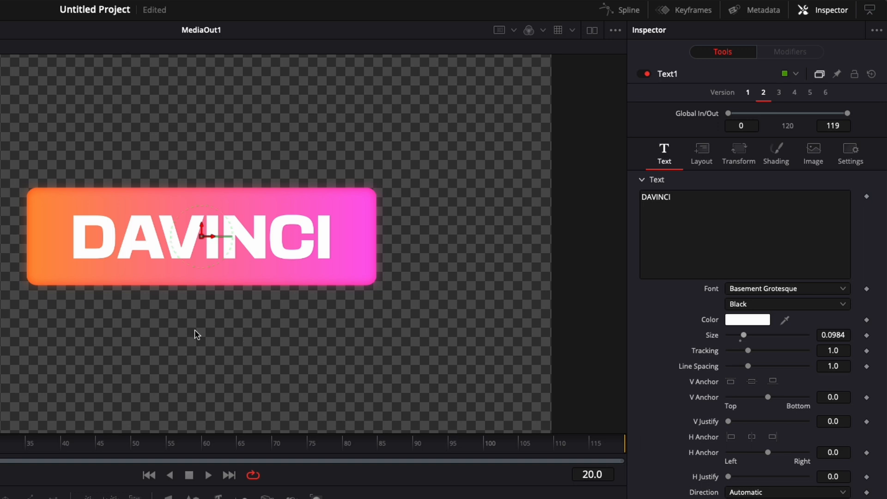
{"action": "mouse_move", "coordinate": [743, 85]}
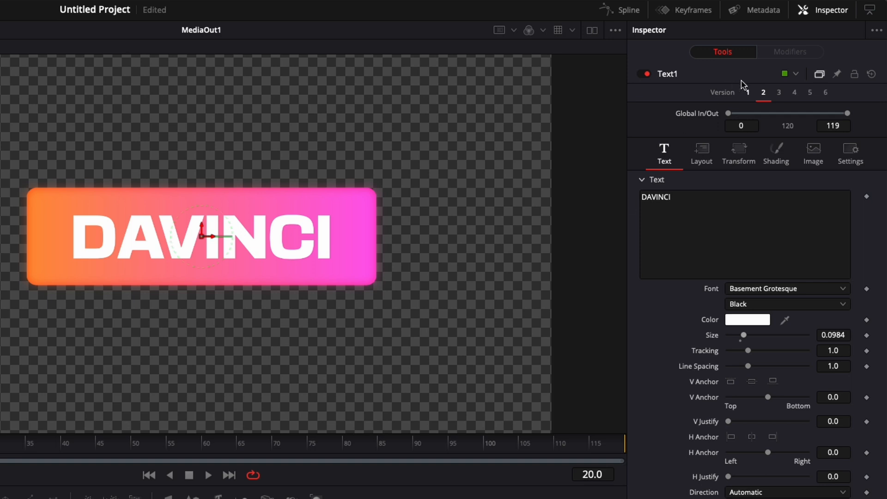
{"action": "left_click", "coordinate": [747, 92]}
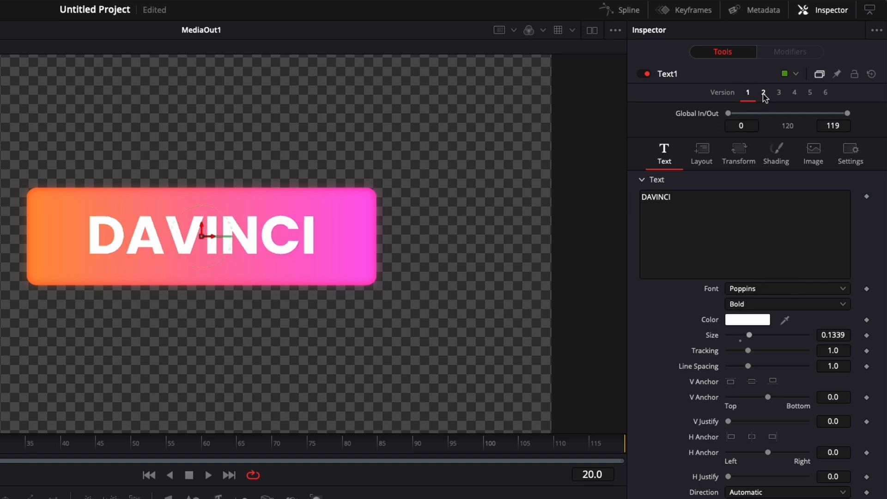
{"action": "left_click", "coordinate": [778, 93]}
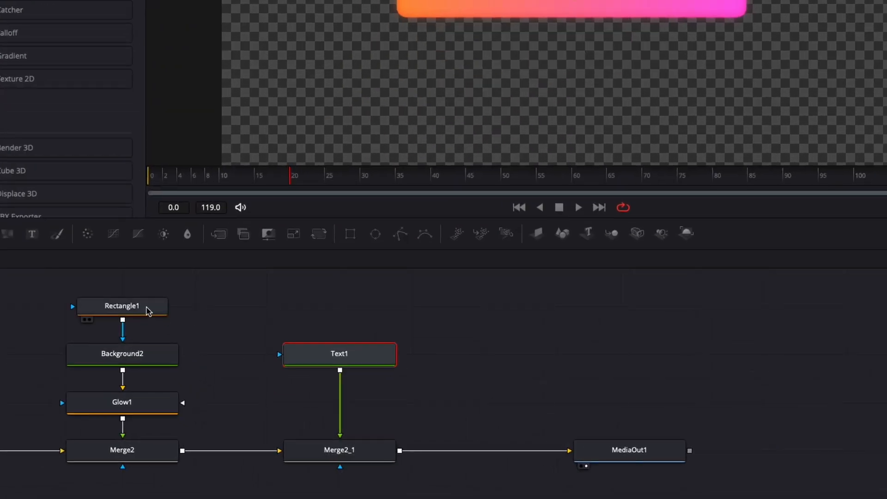
- Save Rectangle1's rounded 0.205 radius as version 1 and switch to version 2
{"action": "left_click", "coordinate": [122, 306]}
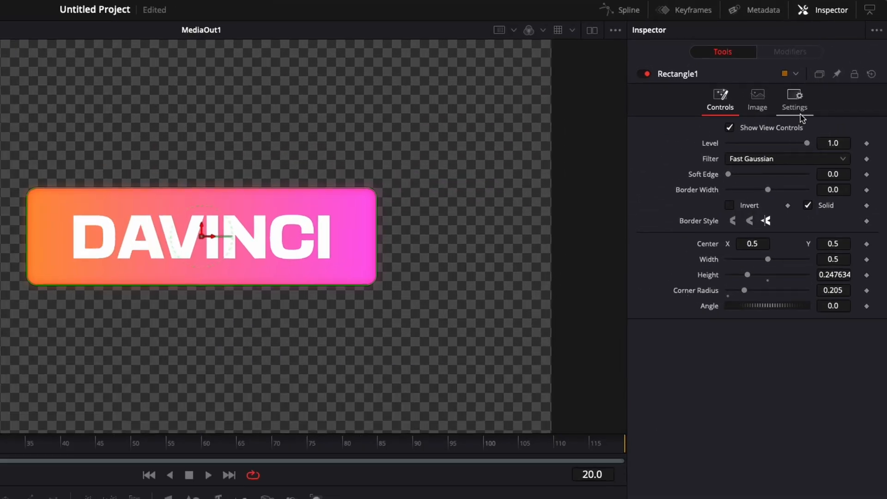
{"action": "left_click", "coordinate": [819, 73]}
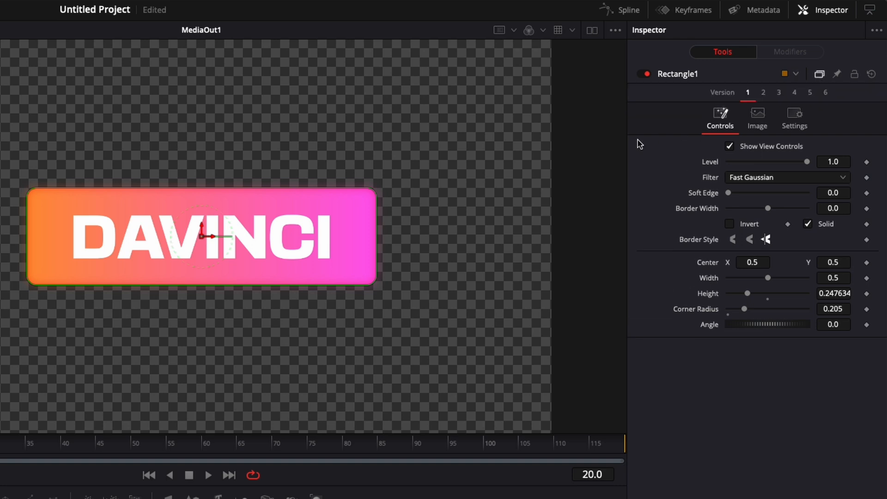
{"action": "mouse_move", "coordinate": [626, 150]}
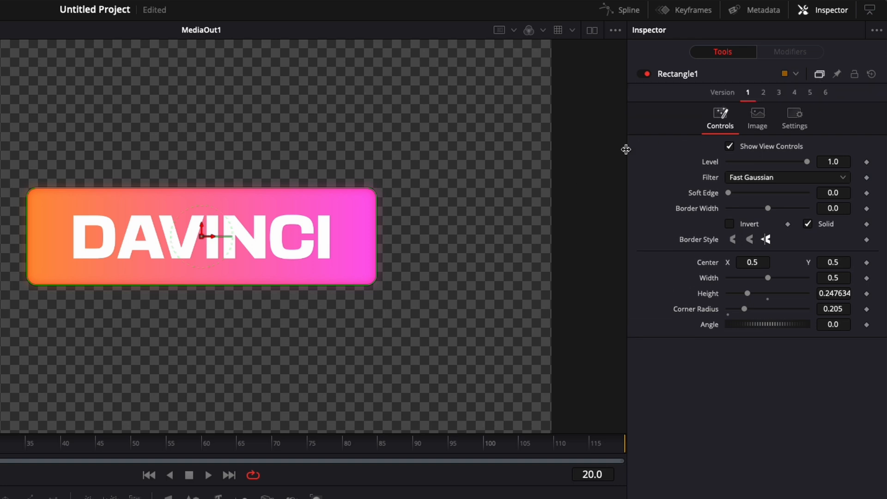
{"action": "left_click", "coordinate": [763, 93]}
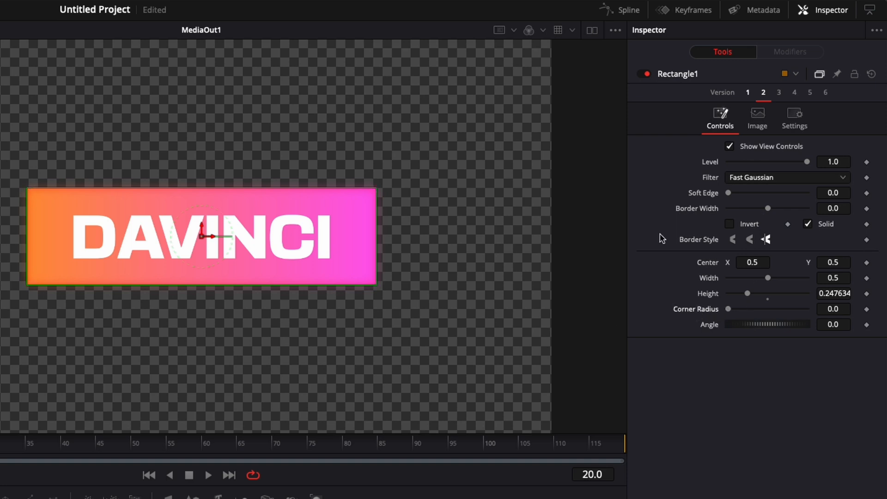
{"action": "mouse_move", "coordinate": [763, 97]}
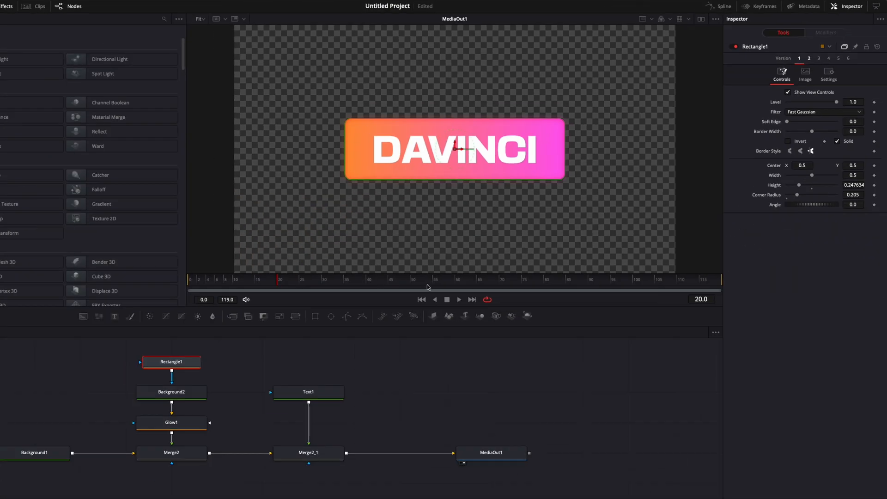
{"action": "mouse_move", "coordinate": [350, 470]}
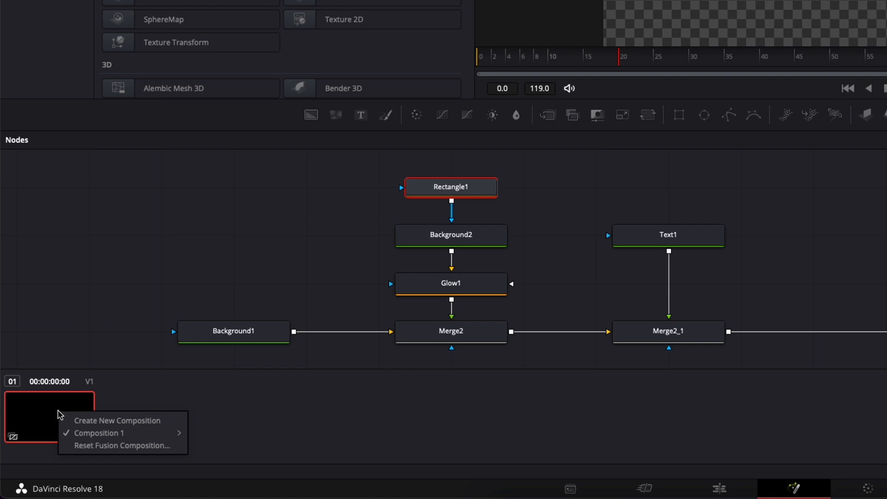
{"action": "mouse_move", "coordinate": [118, 420]}
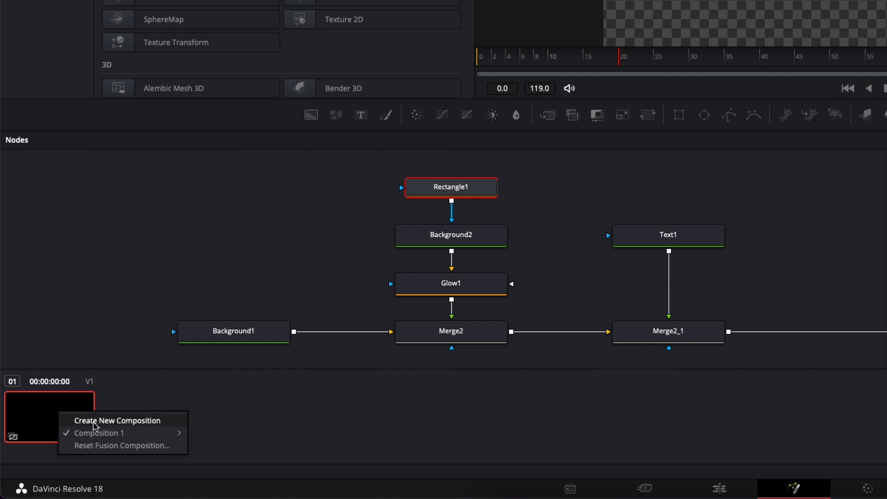
- Create a new composition for the clip named 'Version 2'
{"action": "left_click", "coordinate": [117, 420]}
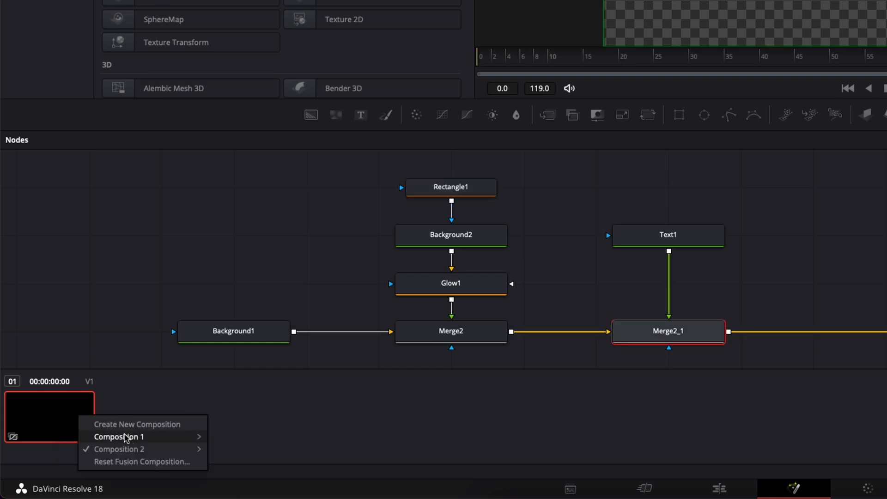
{"action": "mouse_move", "coordinate": [124, 449]}
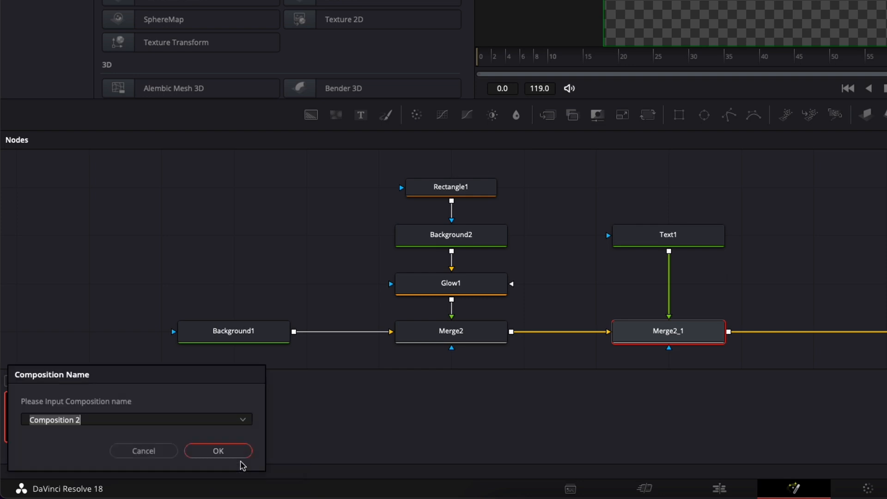
{"action": "type", "text": "Version"}
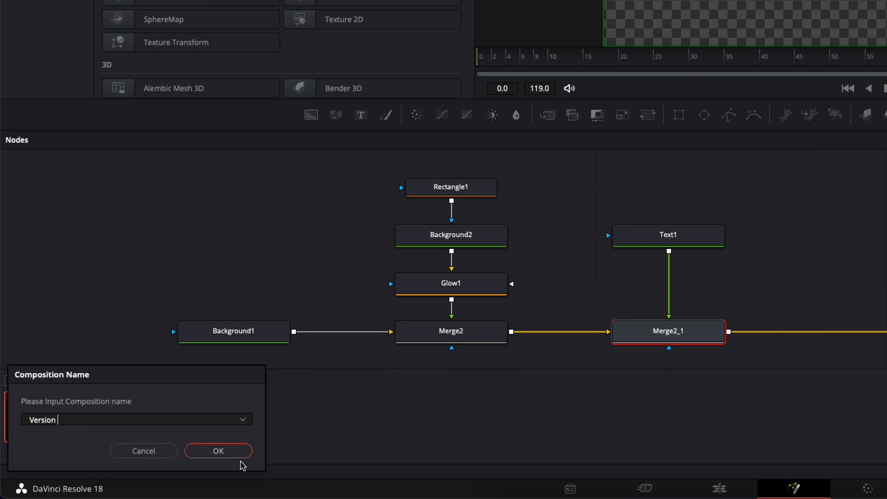
{"action": "left_click", "coordinate": [217, 451]}
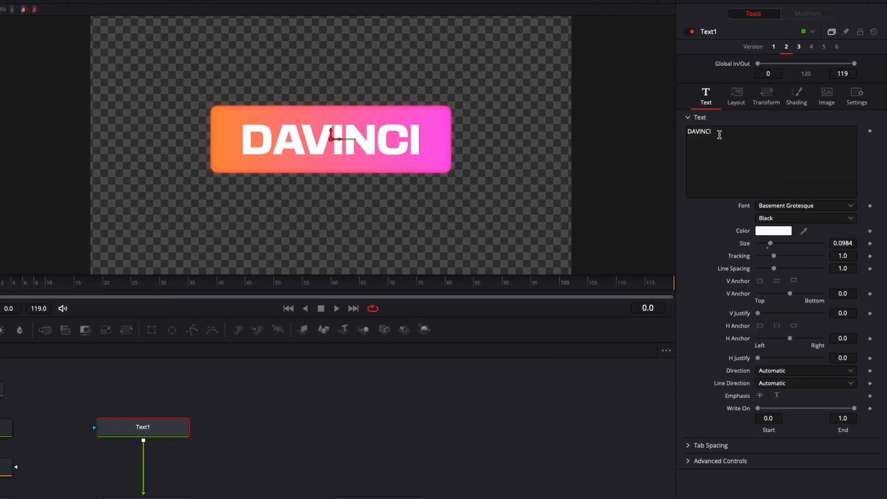
- Change the Version 2 title text to 'RESOLVE'
{"action": "type", "text": "RESO"}
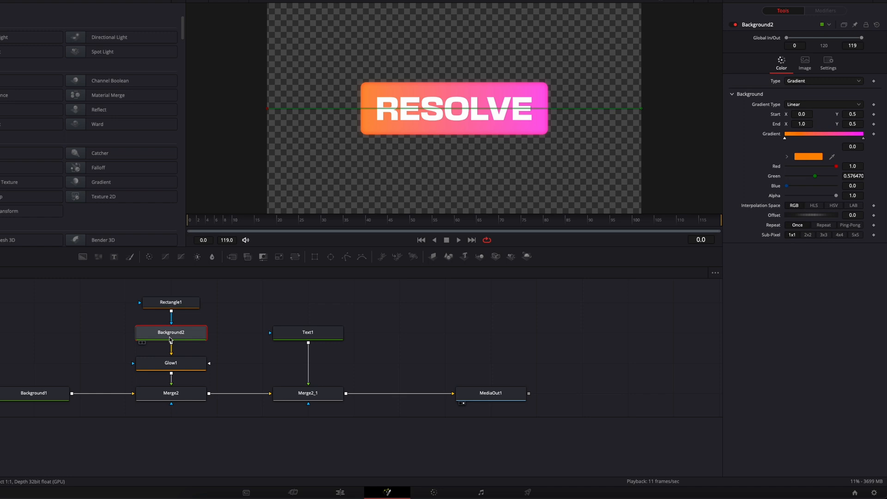
{"action": "left_click", "coordinate": [823, 80]}
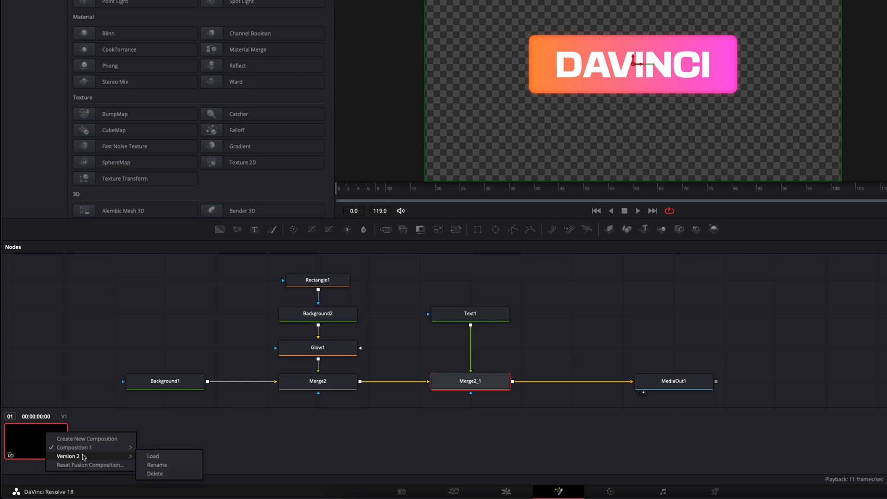
{"action": "left_click", "coordinate": [153, 456]}
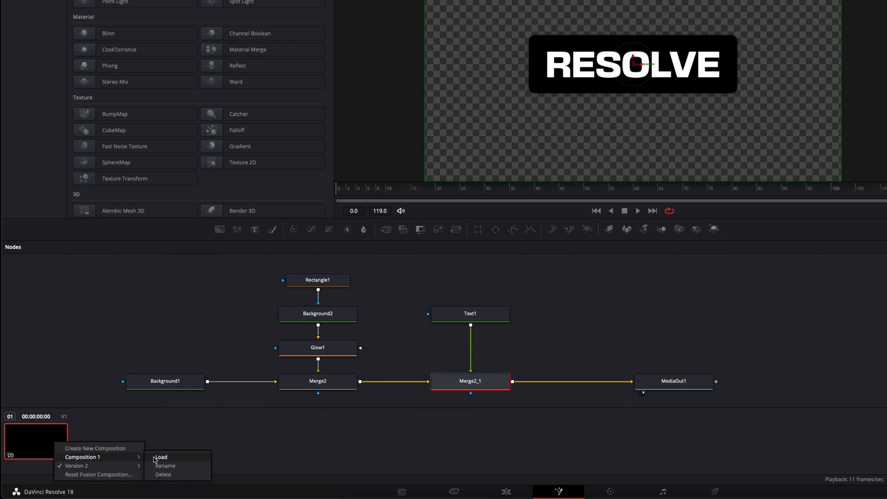
{"action": "left_click", "coordinate": [162, 457]}
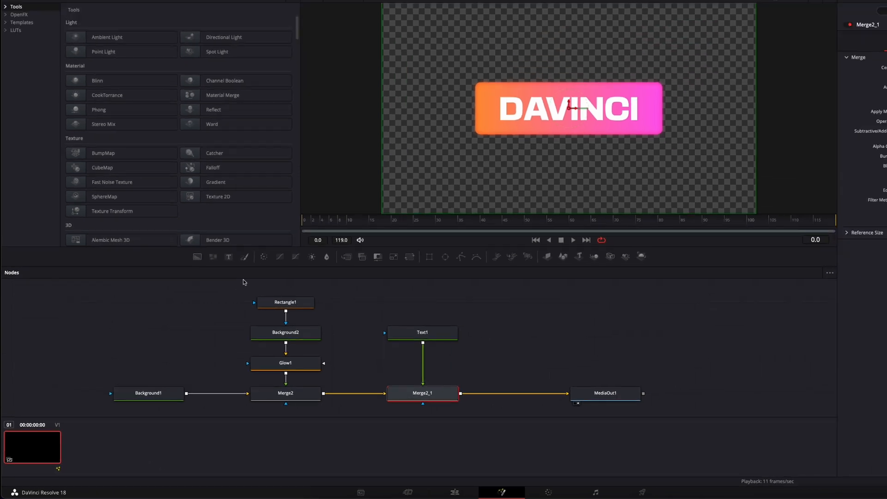
{"action": "right_click", "coordinate": [32, 447]}
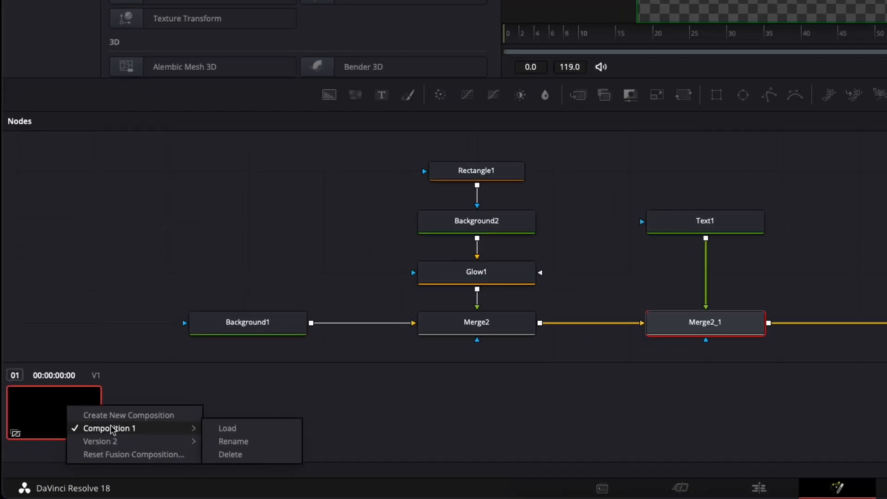
{"action": "left_click", "coordinate": [492, 203]}
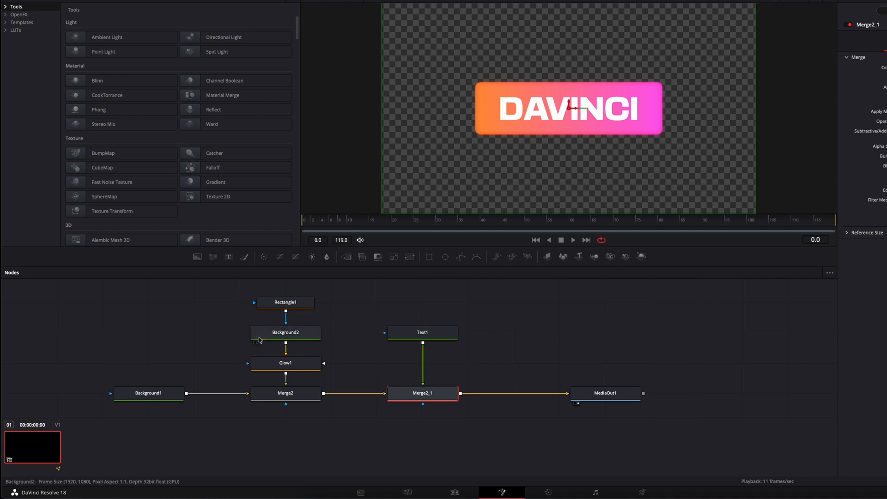
{"action": "right_click", "coordinate": [32, 447]}
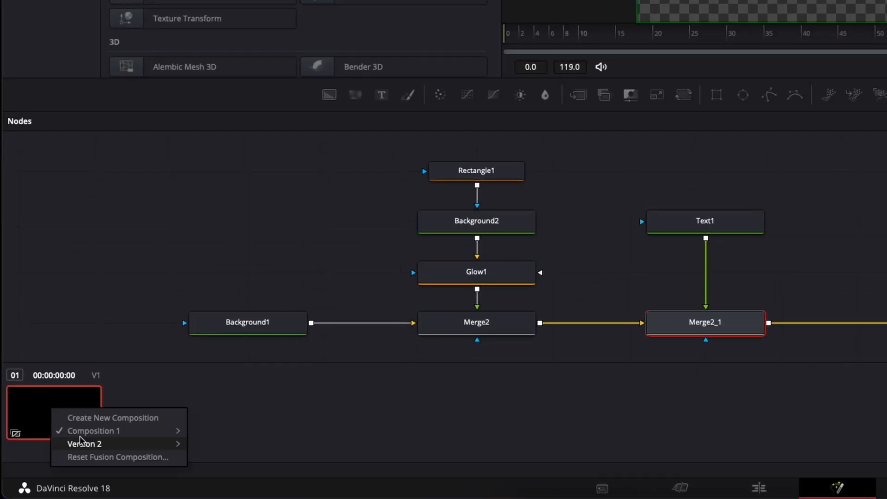
{"action": "mouse_move", "coordinate": [83, 443]}
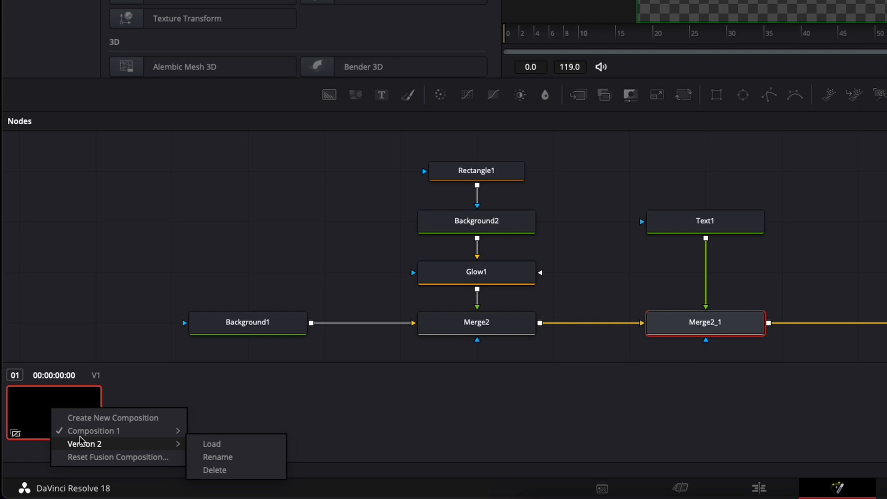
{"action": "mouse_move", "coordinate": [458, 181]}
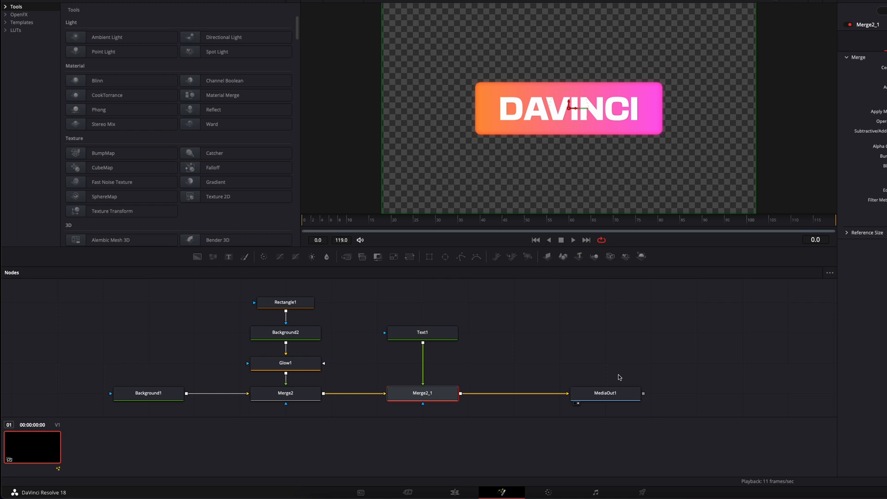
{"action": "mouse_move", "coordinate": [452, 273]}
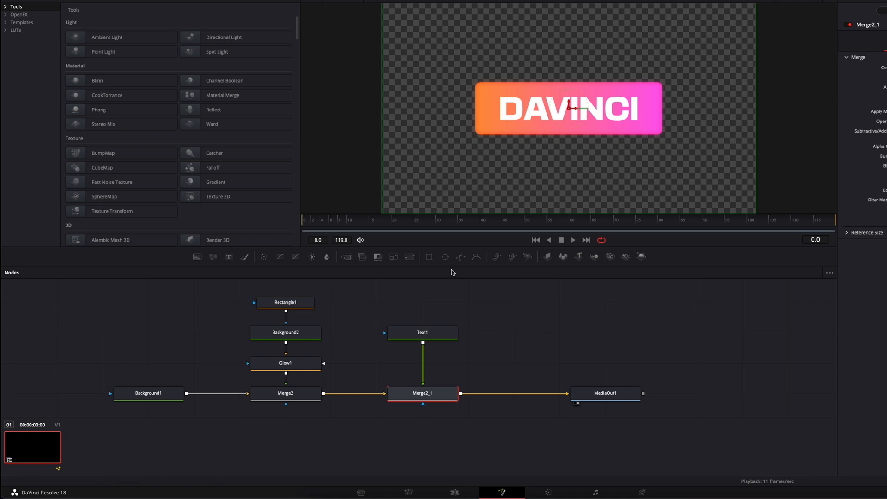
- Move the playhead to frame 38
{"action": "left_click", "coordinate": [474, 220]}
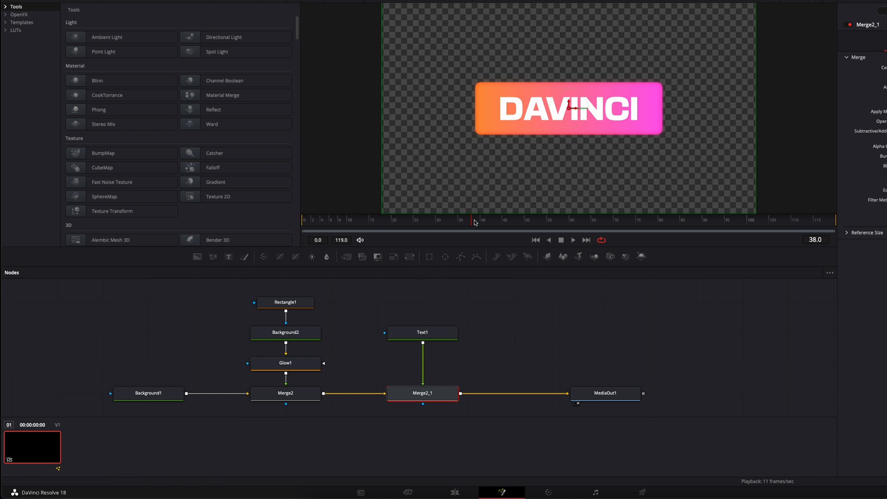